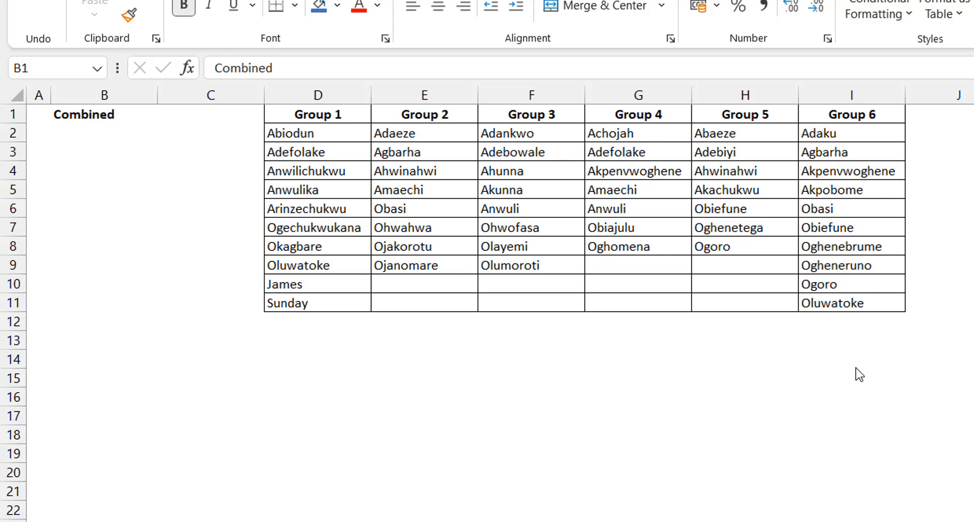
mouse_move(782, 349)
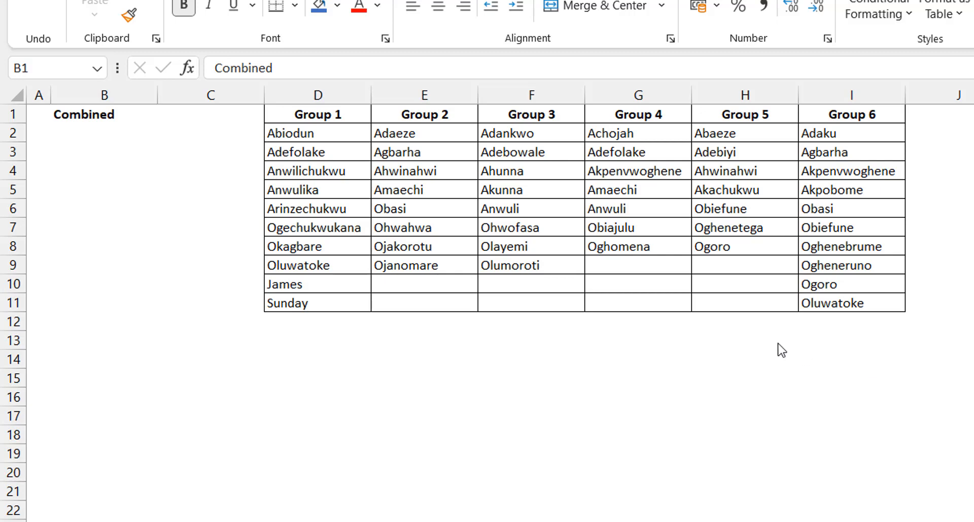
mouse_move(109, 139)
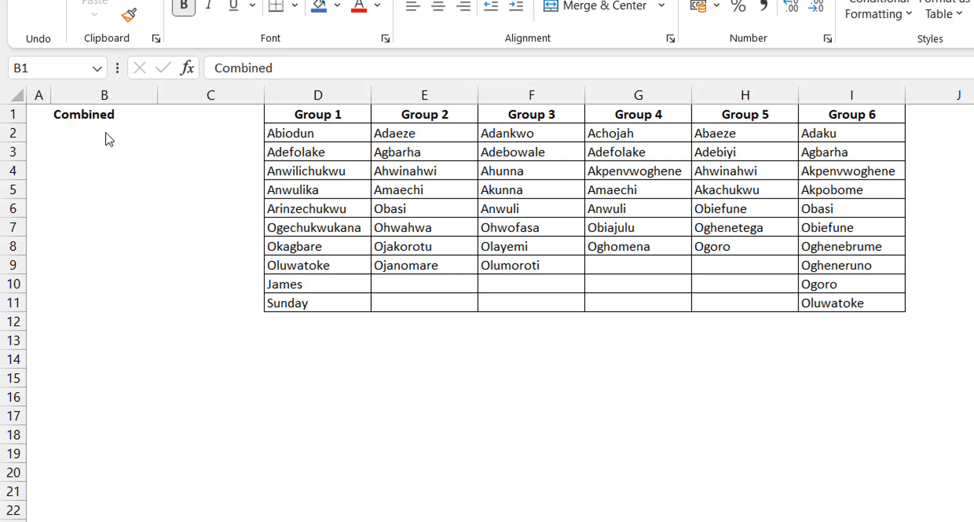
Step: In B2, try a TOCOL formula, delete it, then abandon a second attempt
left_click(103, 133)
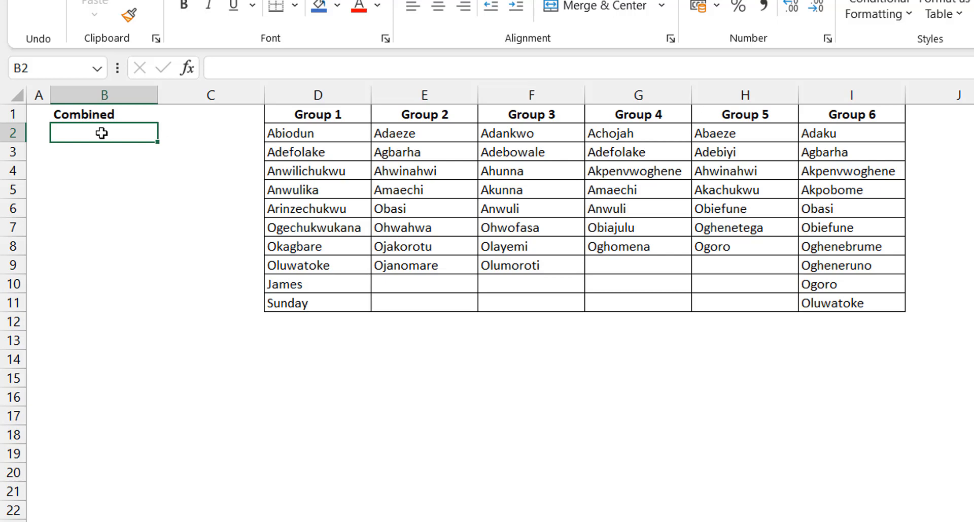
type("=TOCOL(D2:I11")
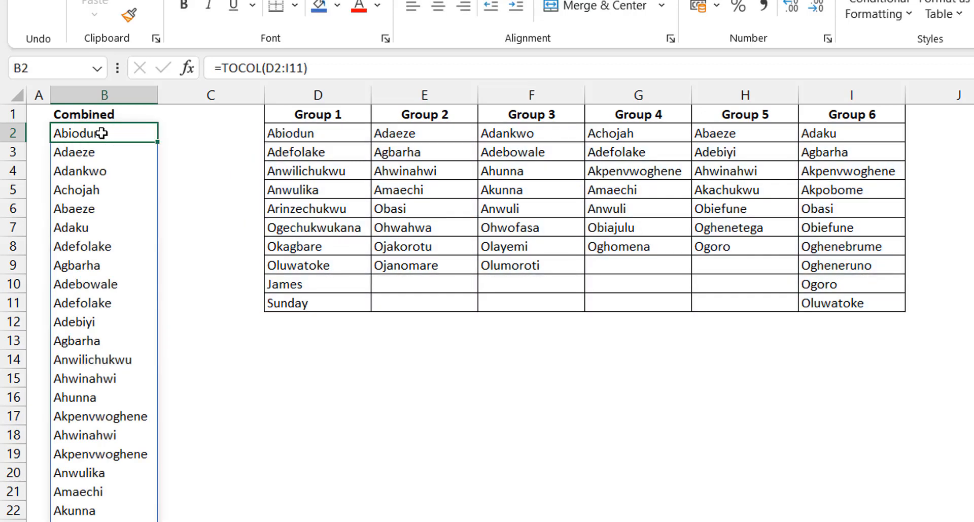
key("Delete")
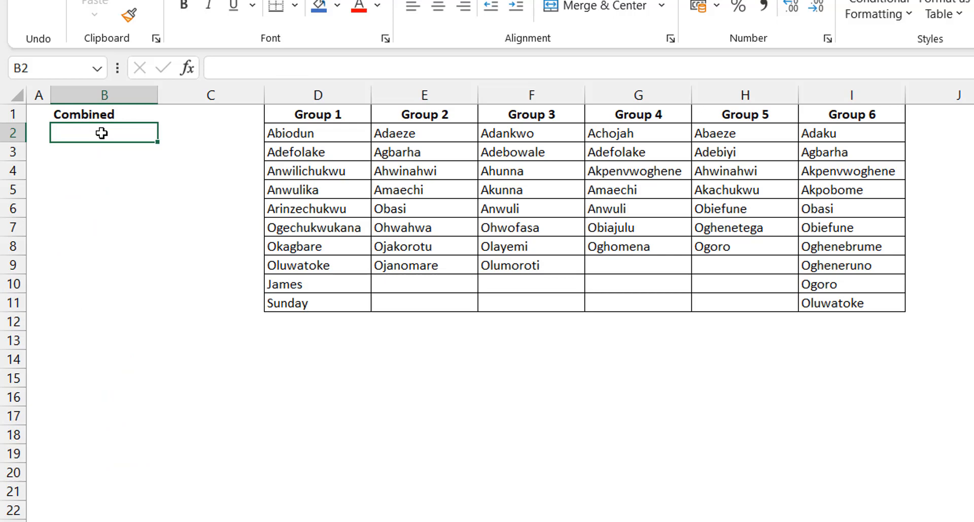
type("=vs")
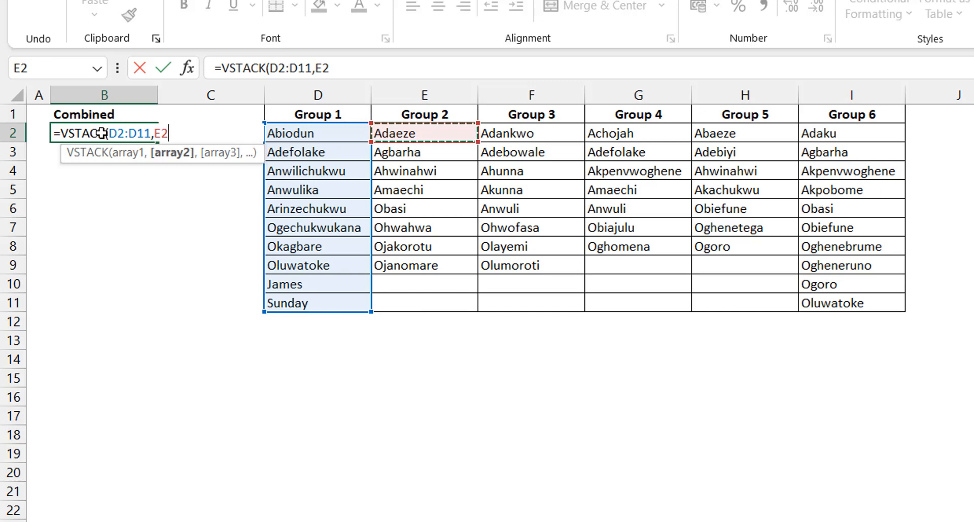
key("Escape")
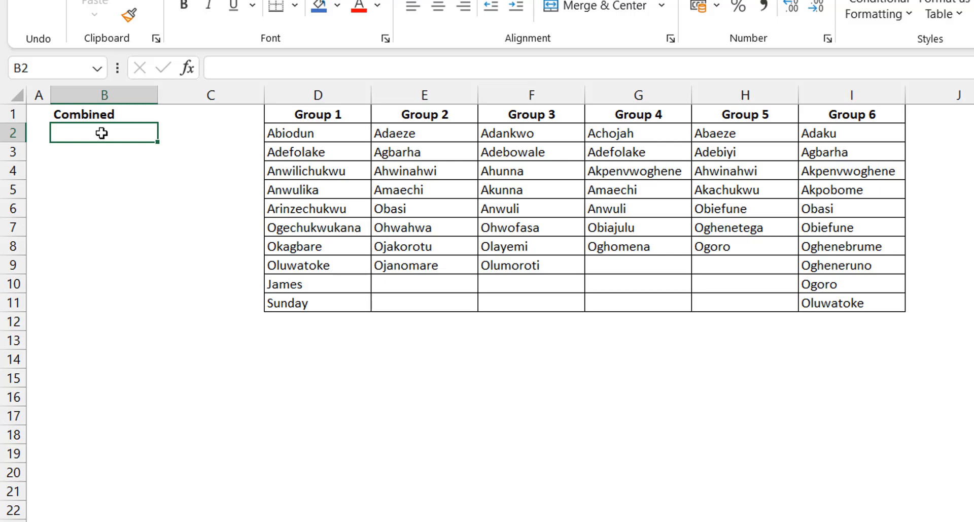
Step: Enter =TOCOL(D2:I11) in B2 and scroll to check the spilled list with zeros
type("=TOCOL(D2:I11")
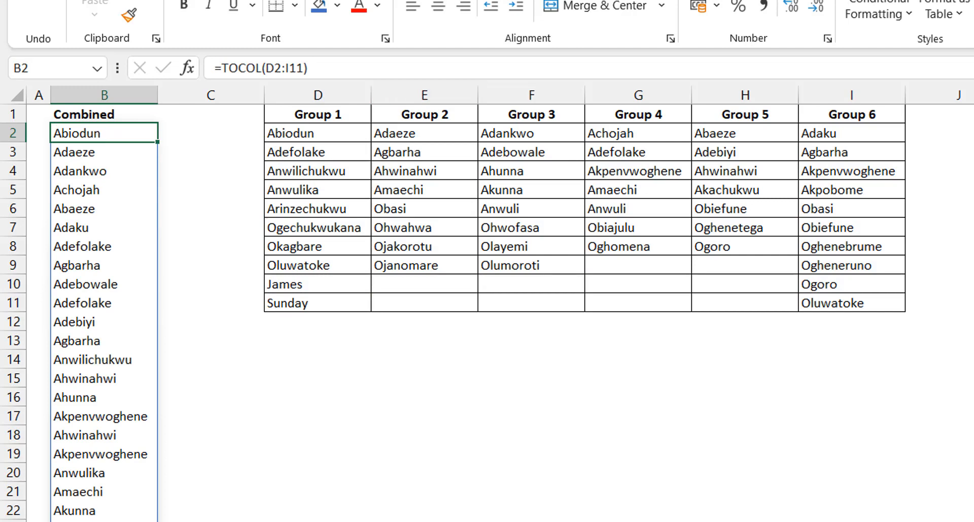
scroll("down", 3)
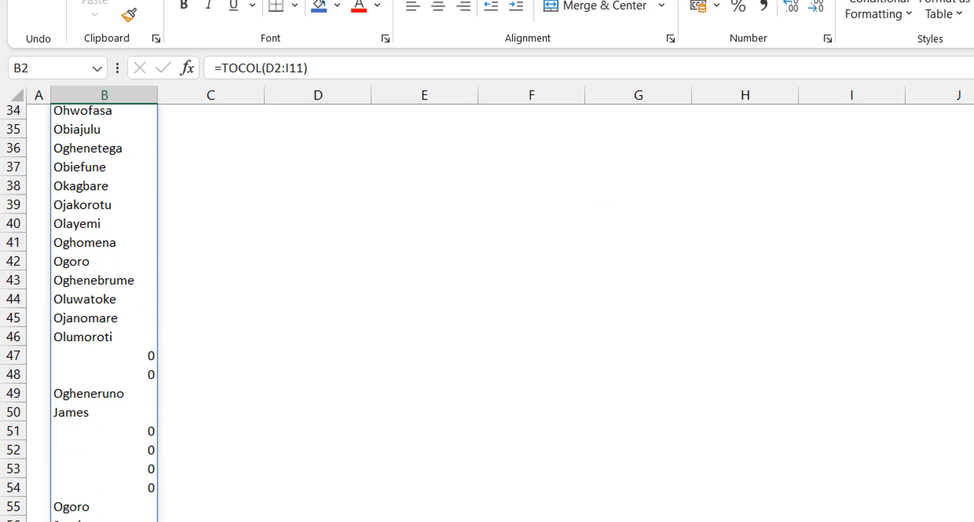
scroll("up", 3)
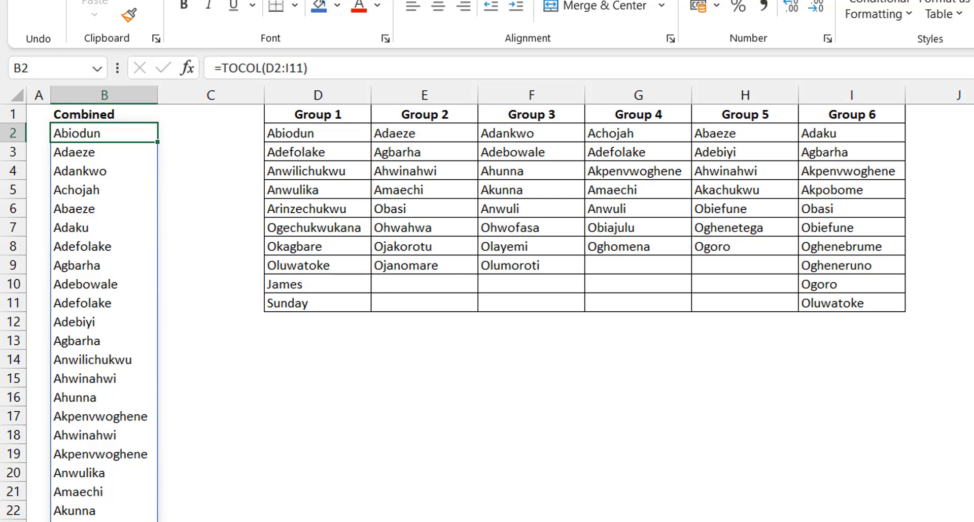
mouse_move(537, 48)
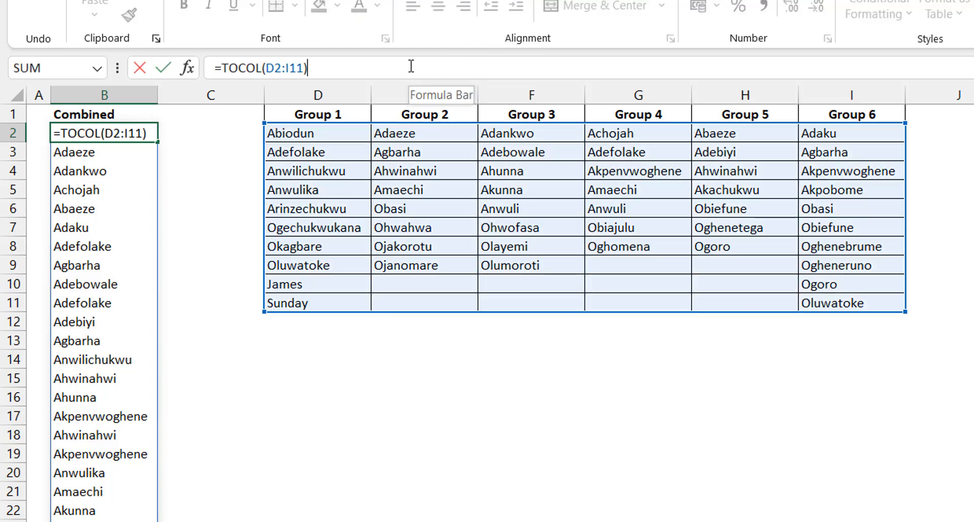
Step: Add a comma after the range to begin TOCOL's ignore-blanks argument
type(",")
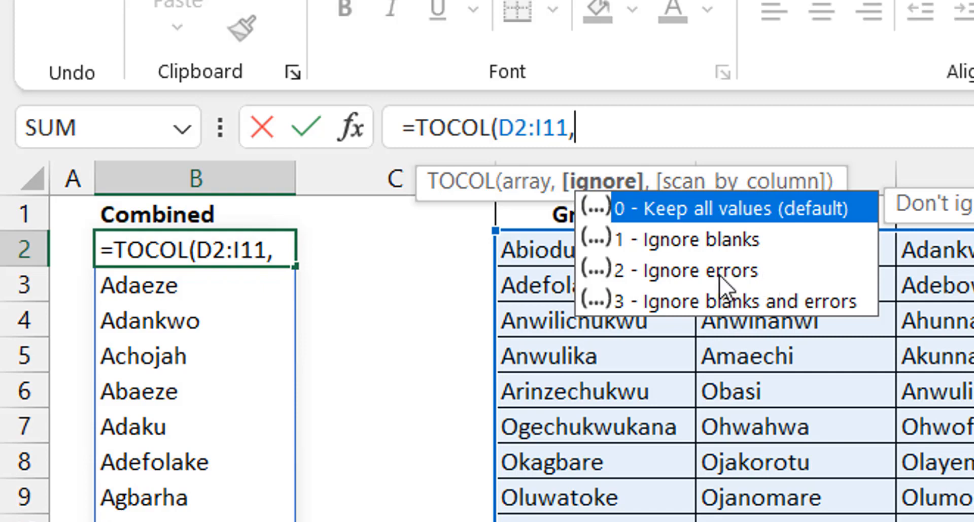
mouse_move(780, 292)
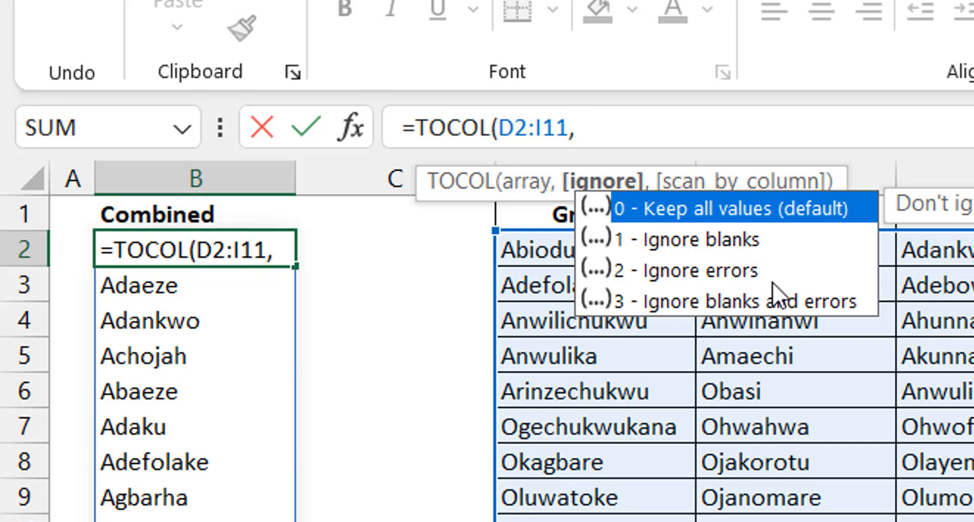
mouse_move(858, 326)
type("1)")
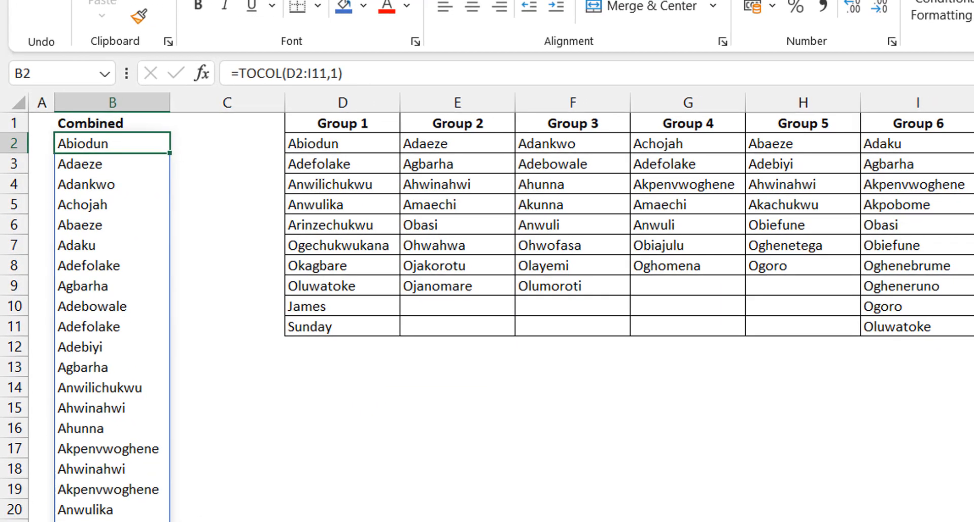
scroll("down", 3)
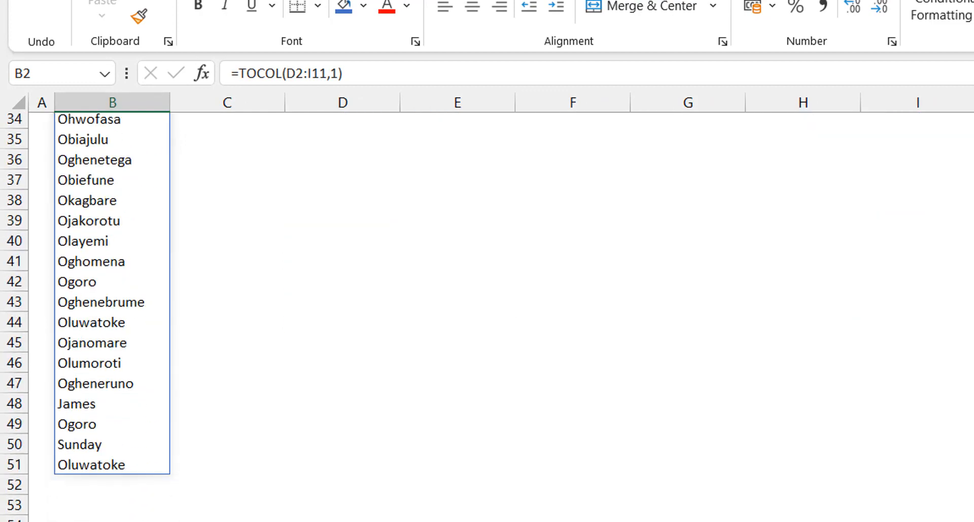
scroll("up", 3)
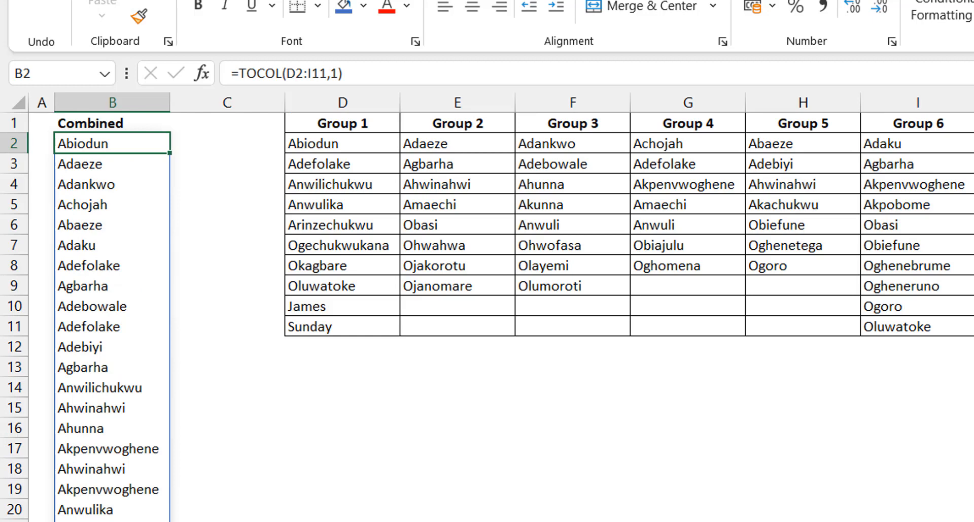